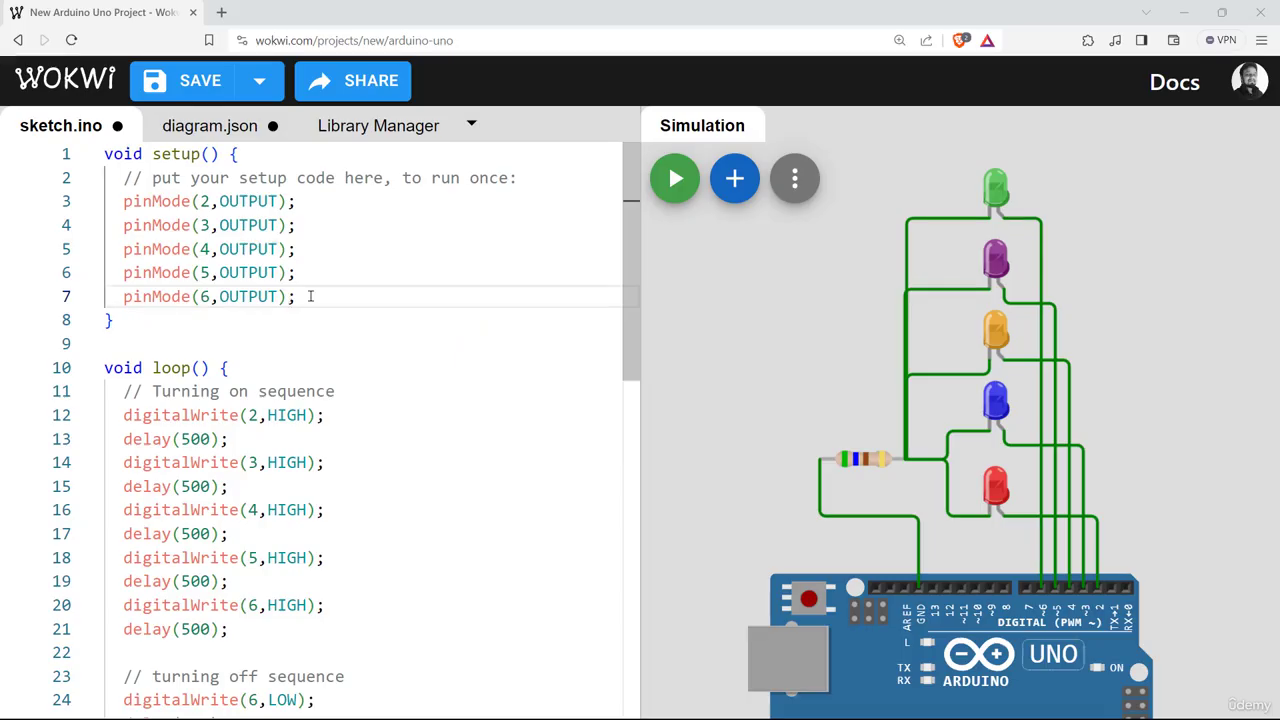
- Review the five pinMode lines and place the cursor after pinMode(6,OUTPUT) to add blank lines
{"action": "left_click_drag", "start_coordinate": [124, 200], "coordinate": [296, 296]}
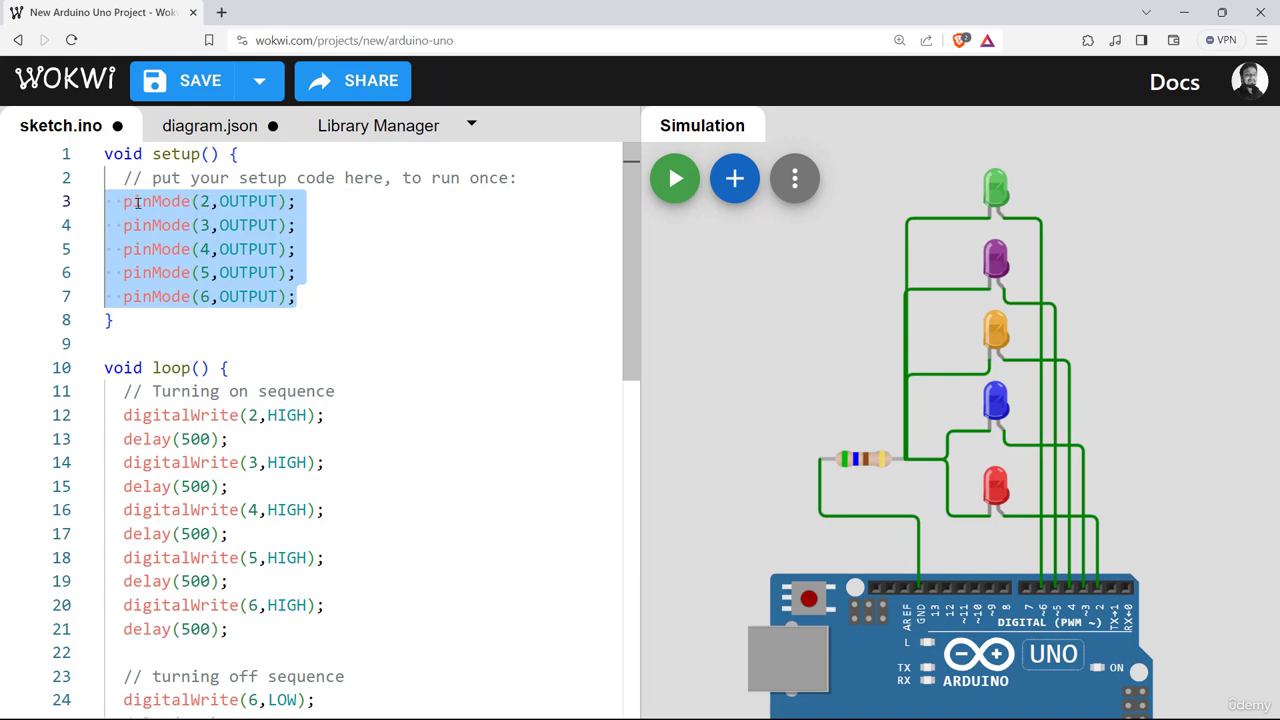
{"action": "left_click", "coordinate": [188, 200]}
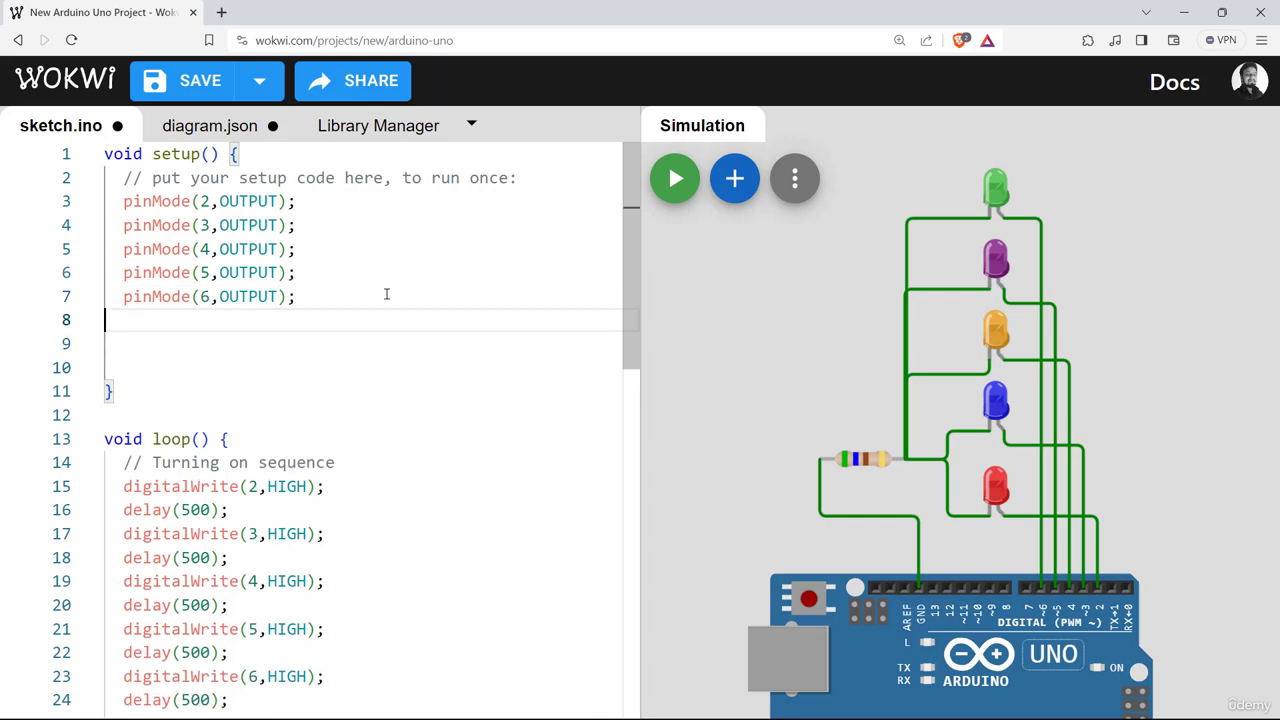
- Write for(int i=2;i<=6;i++){ pinMode(i,OUTPUT); } in setup
{"action": "type", "text": "for"}
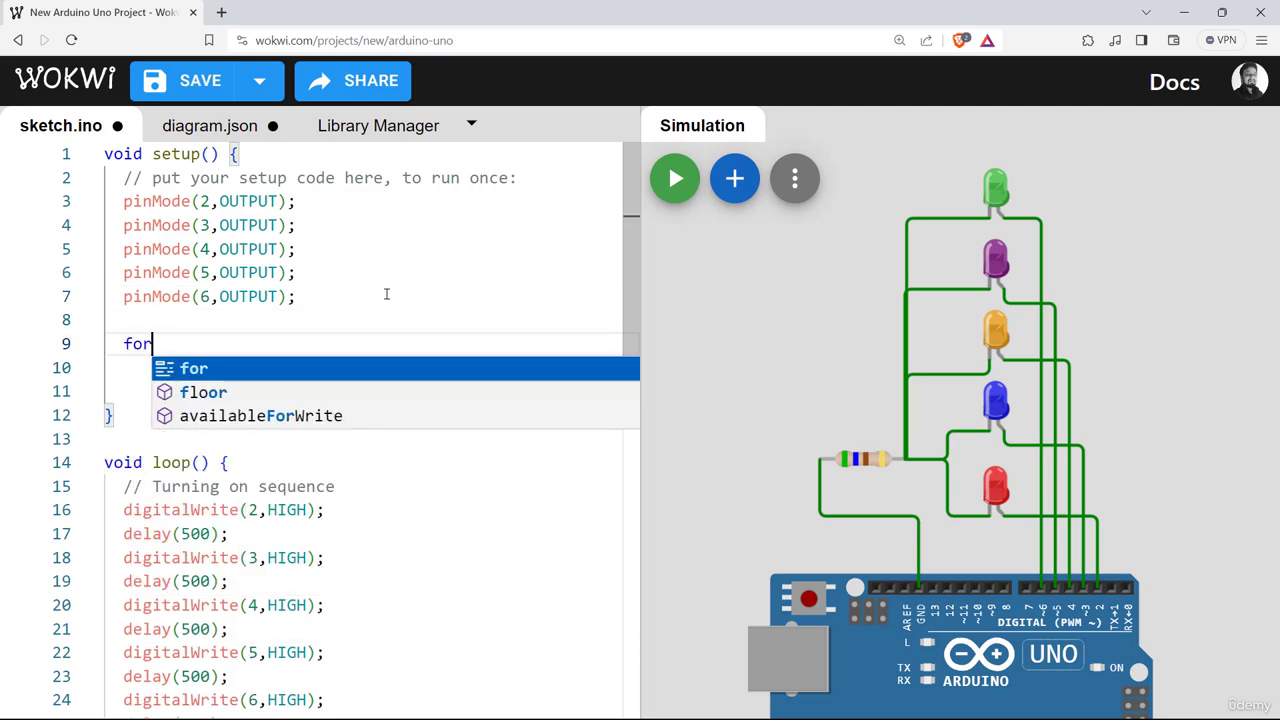
{"action": "type", "text": "(int in"}
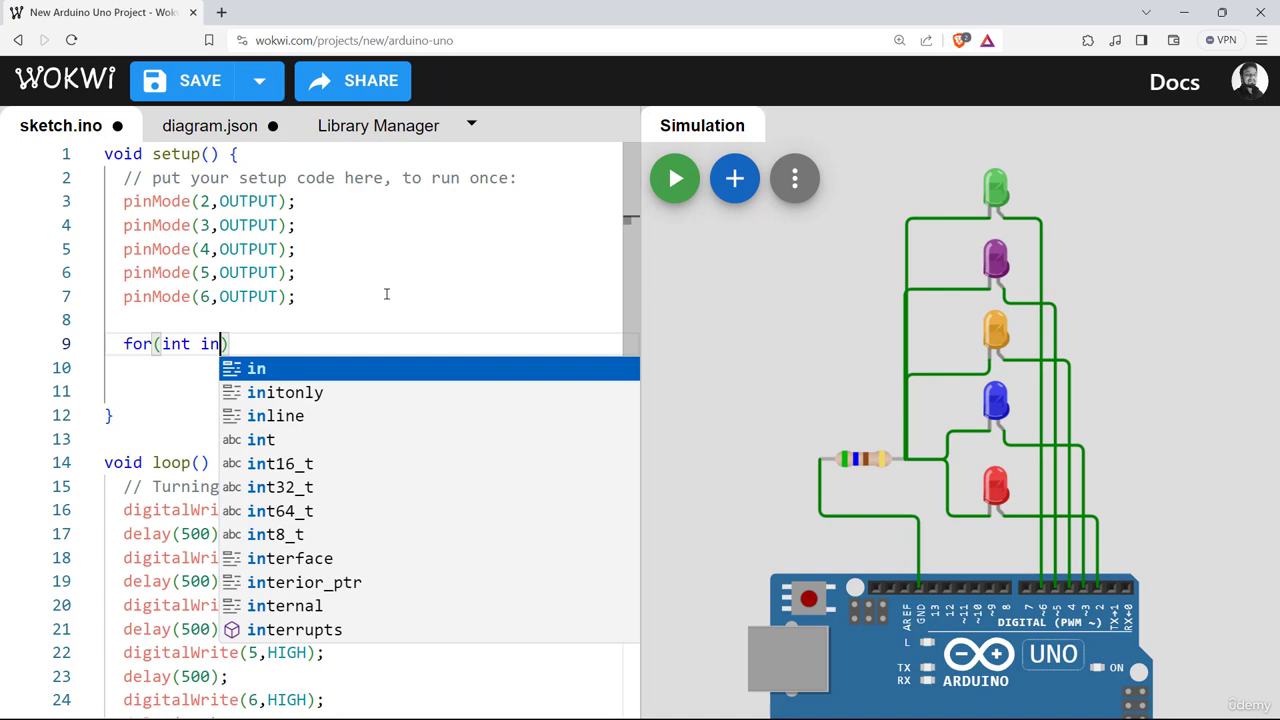
{"action": "type", "text": "=2;"}
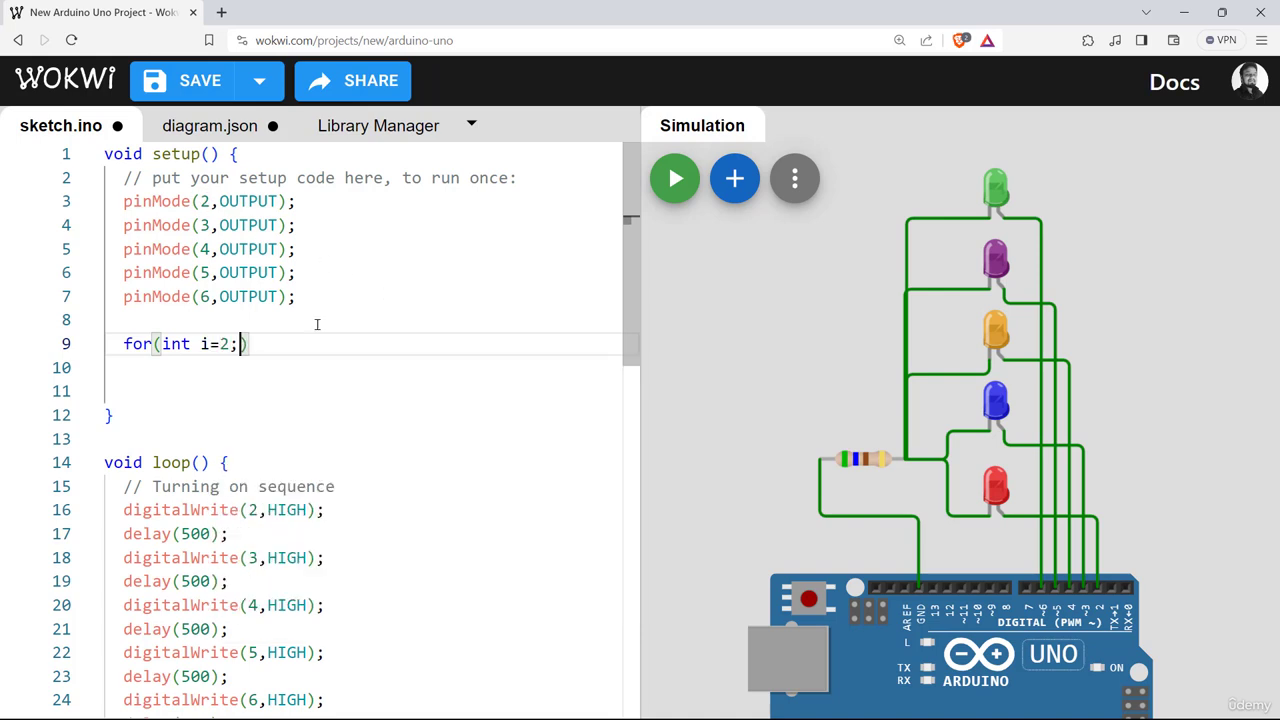
{"action": "type", "text": "i<"}
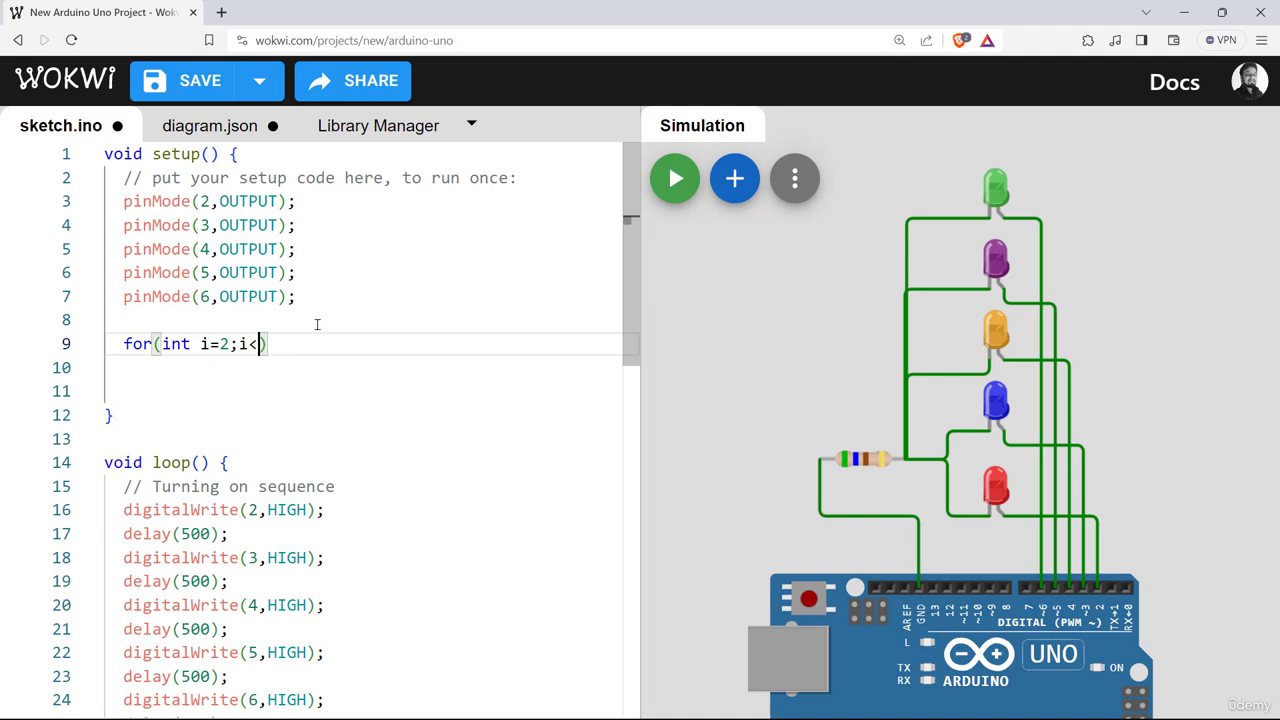
{"action": "type", "text": "="}
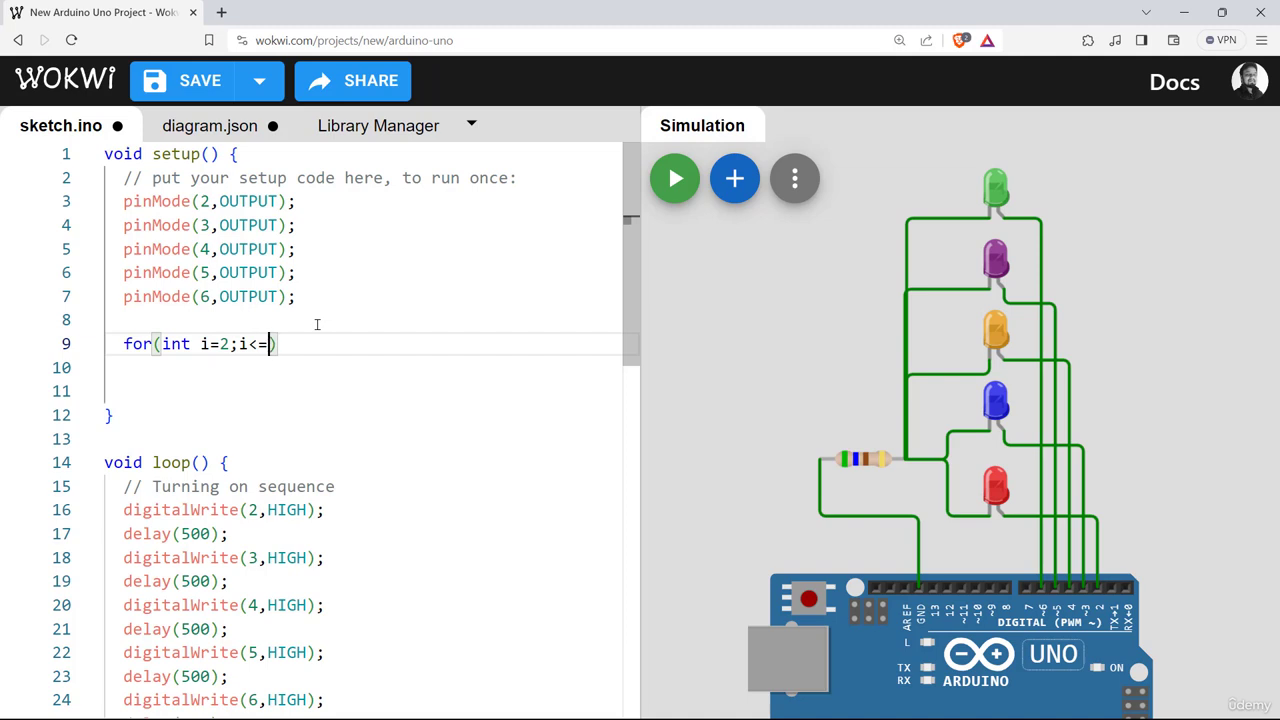
{"action": "type", "text": "6"}
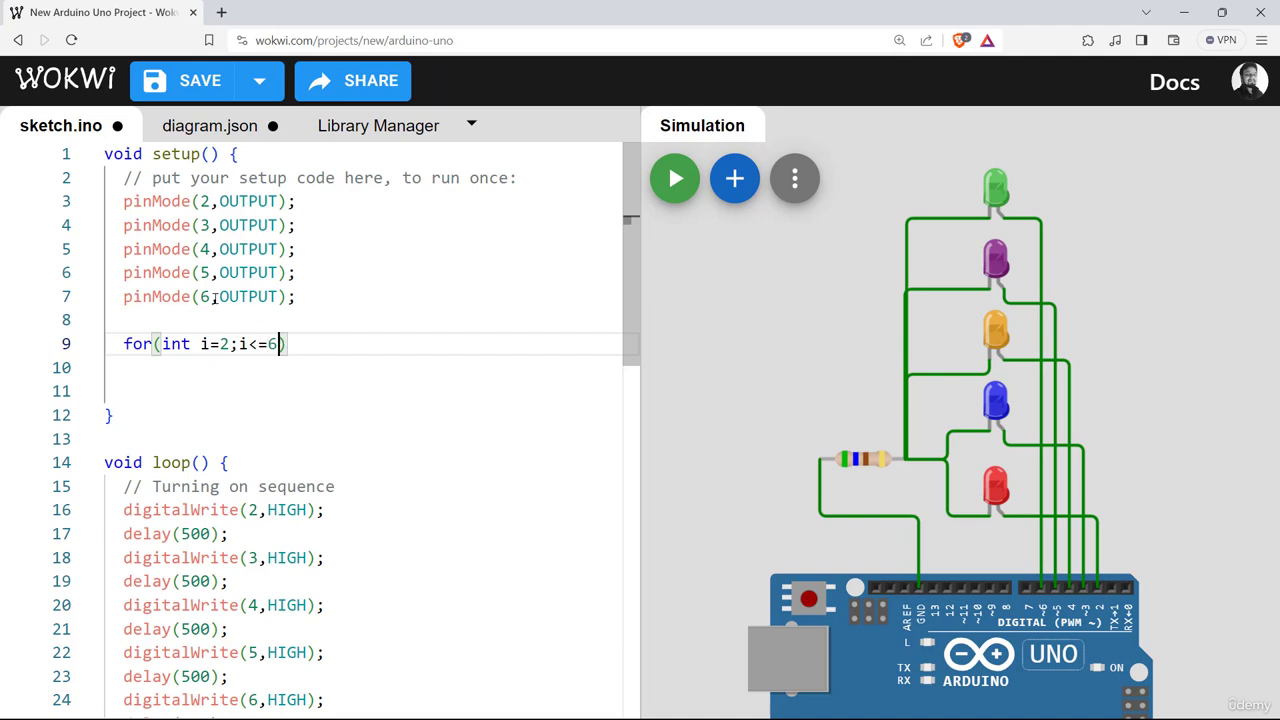
{"action": "type", "text": "i++"}
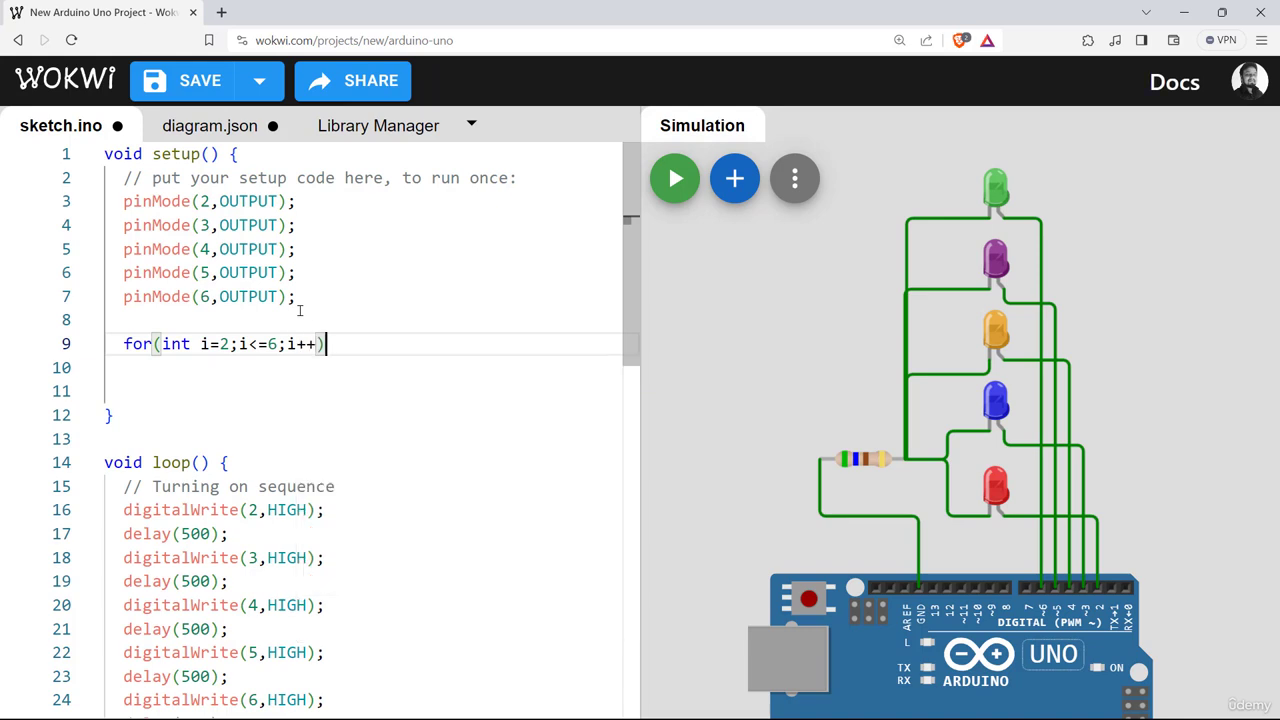
{"action": "type", "text": "{"}
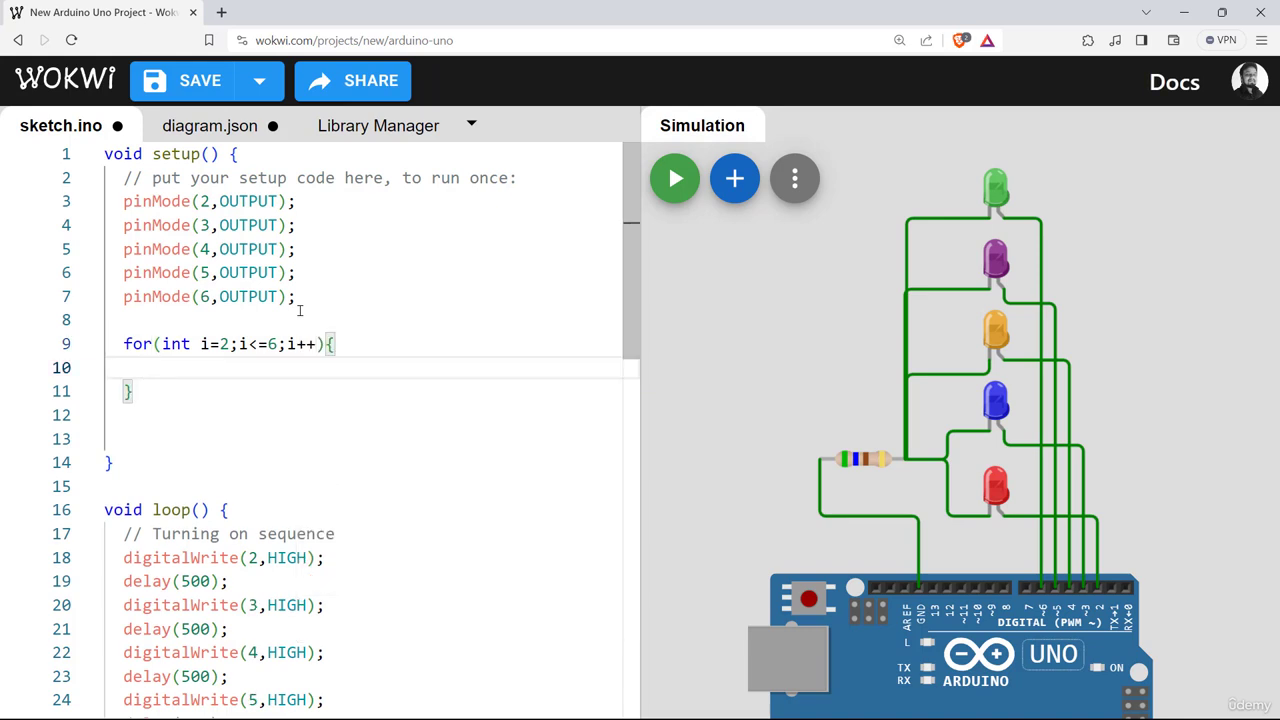
{"action": "type", "text": "pinMod"}
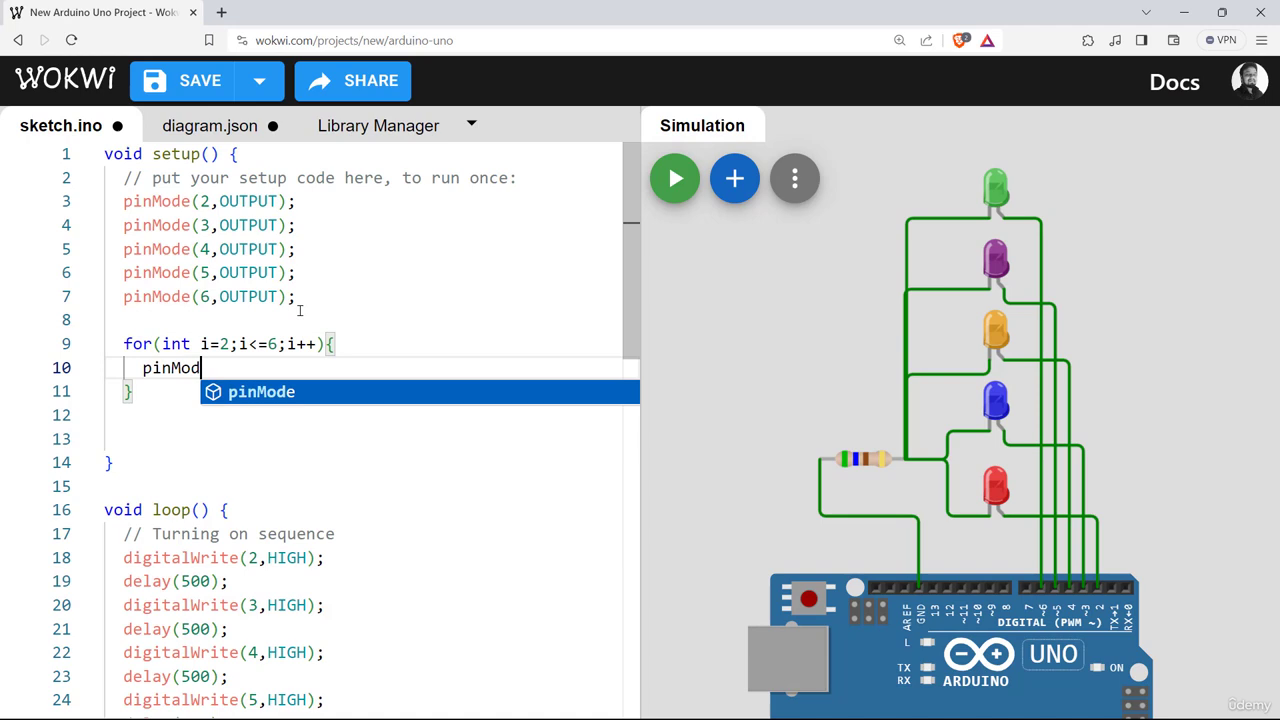
{"action": "type", "text": "e("}
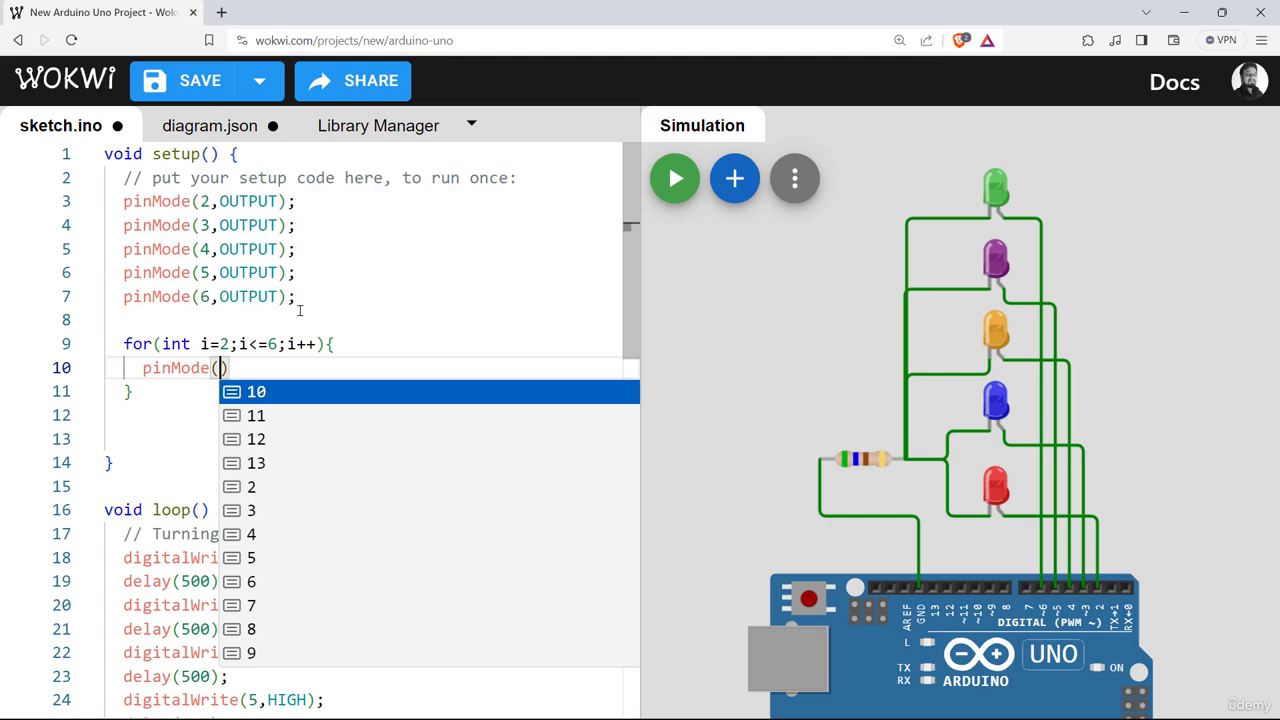
{"action": "type", "text": "i,OUTPUT"}
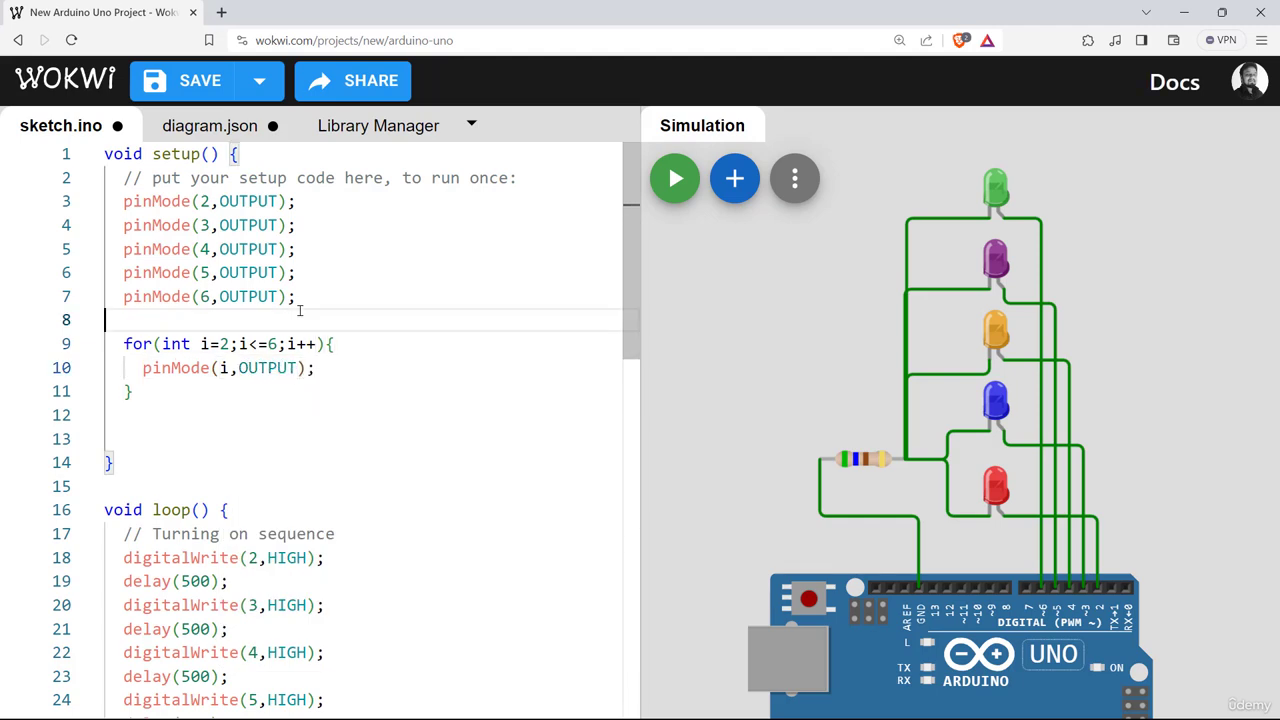
- Delete the five separate pinMode calls and the leftover blank lines, keeping only the for loop
{"action": "left_click_drag", "start_coordinate": [124, 200], "coordinate": [296, 296]}
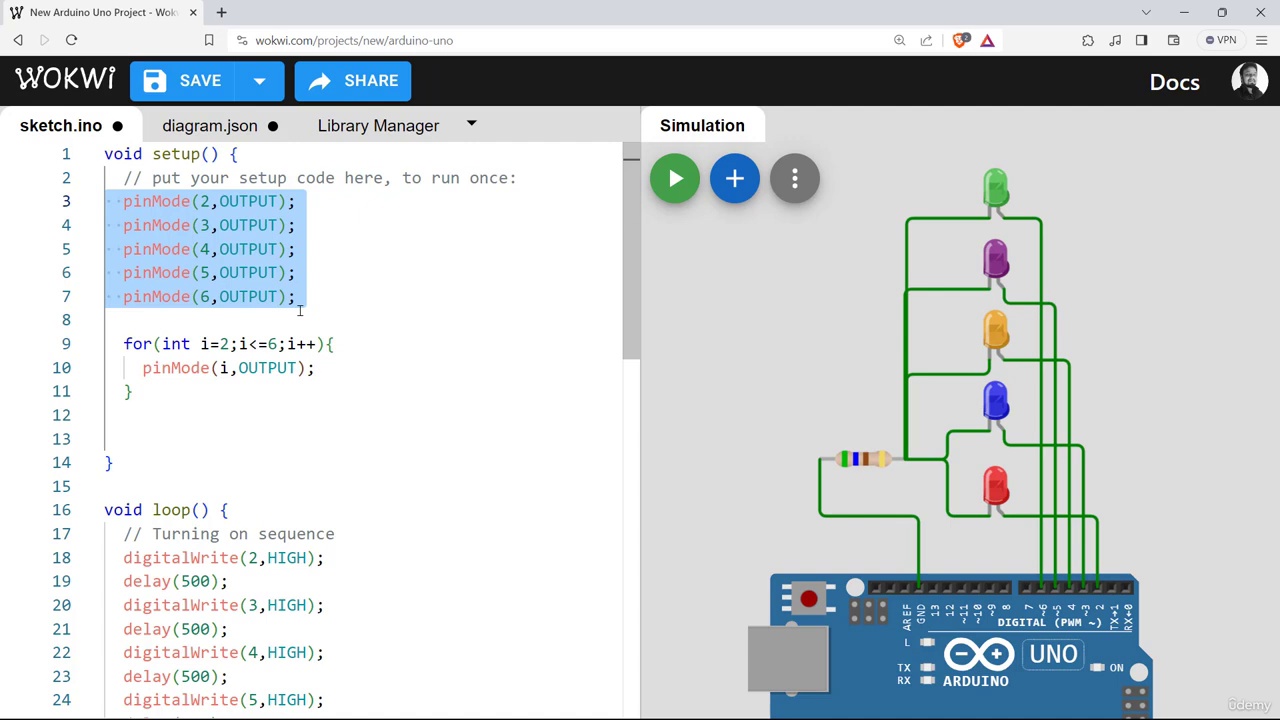
{"action": "key", "text": "Delete"}
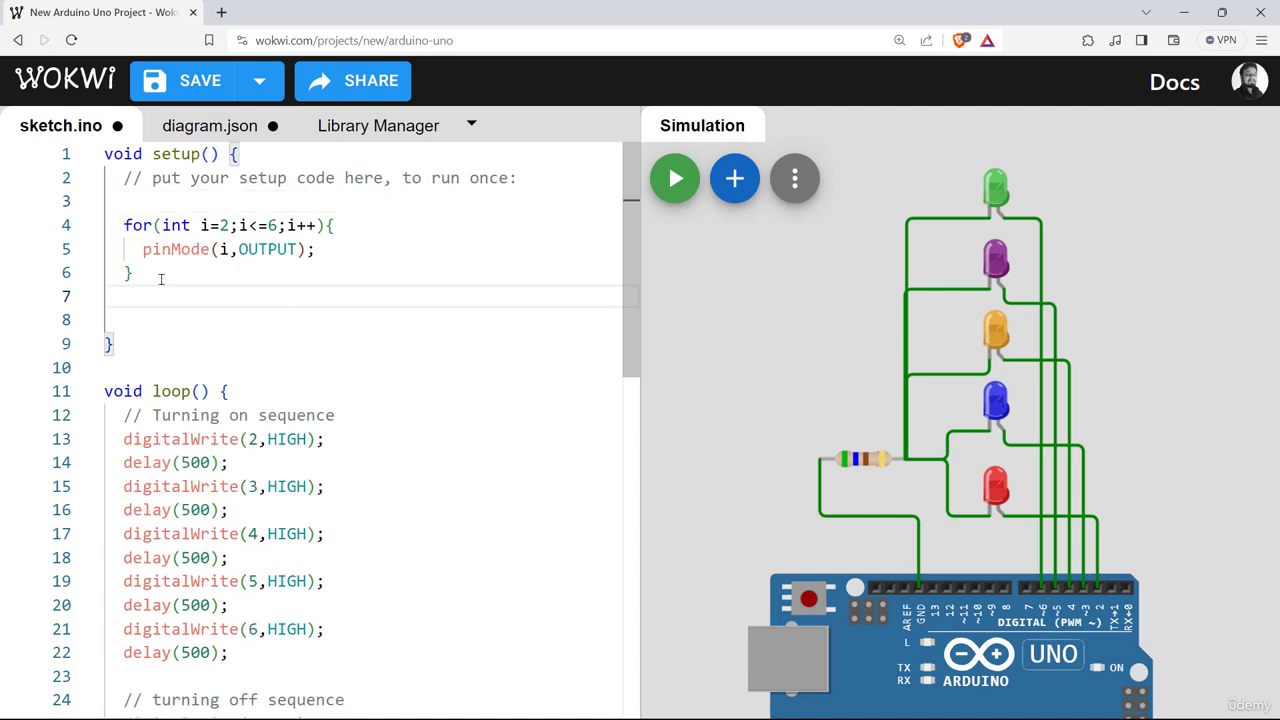
{"action": "left_click_drag", "start_coordinate": [120, 224], "coordinate": [132, 272]}
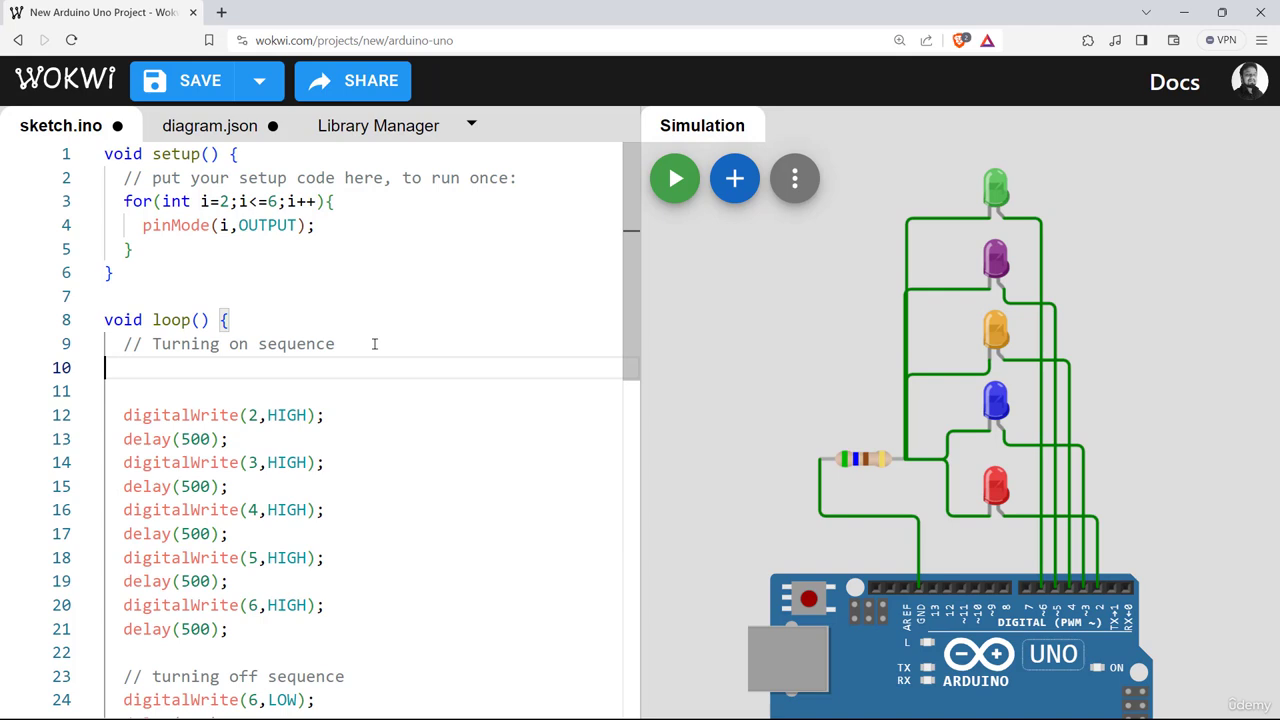
- Write the turning-on loop for(int i=2;i<=6;i++){ digitalWrite(i,HIGH); delay(500); }
{"action": "type", "text": "for("}
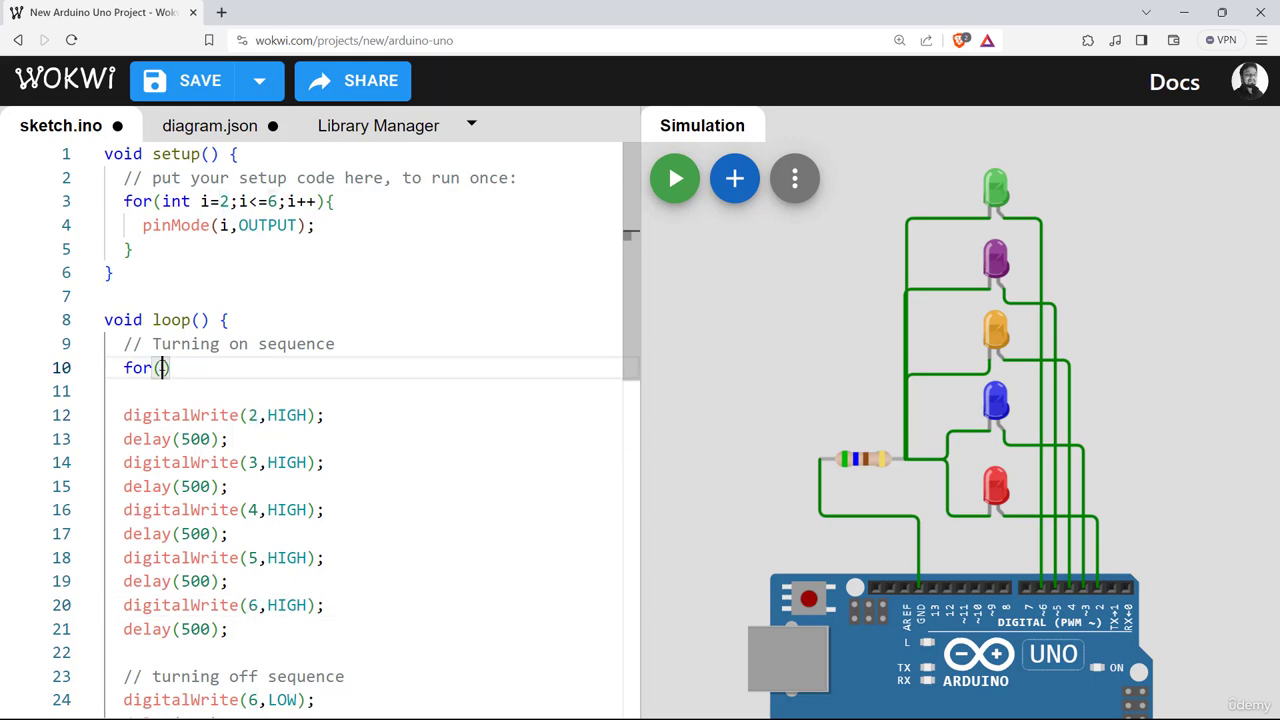
{"action": "type", "text": "int i=2"}
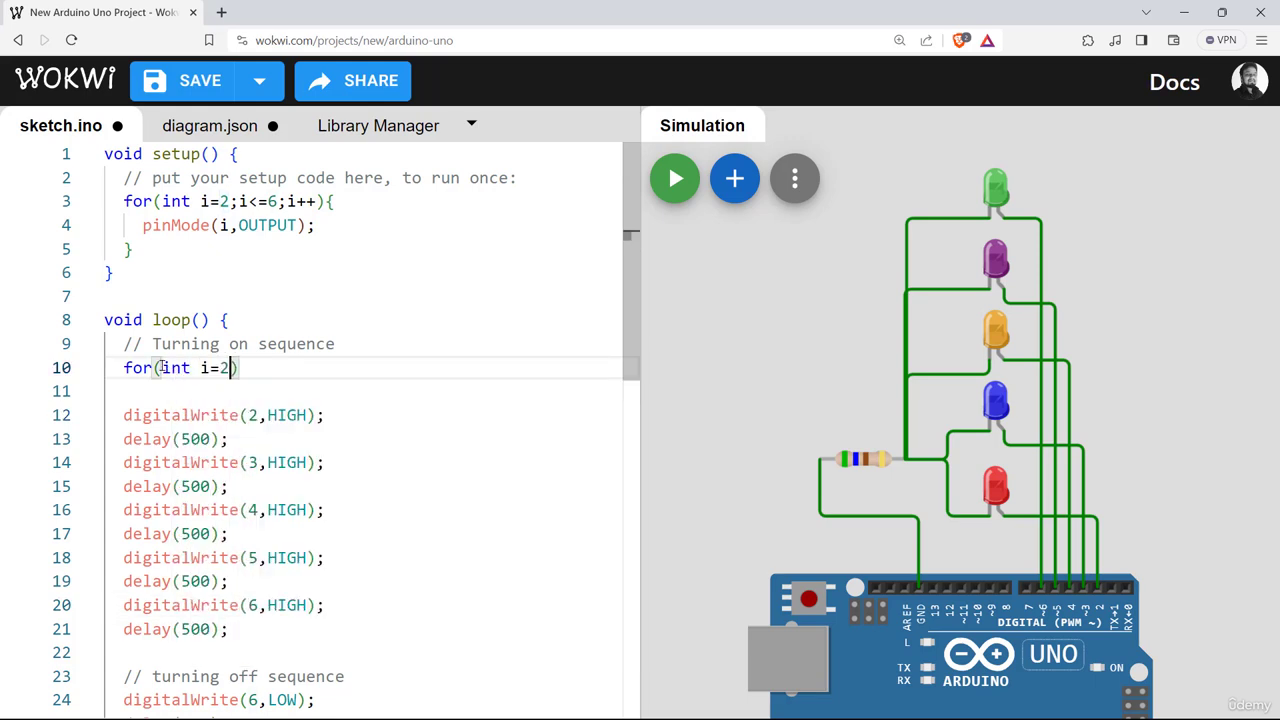
{"action": "type", "text": ";i<="}
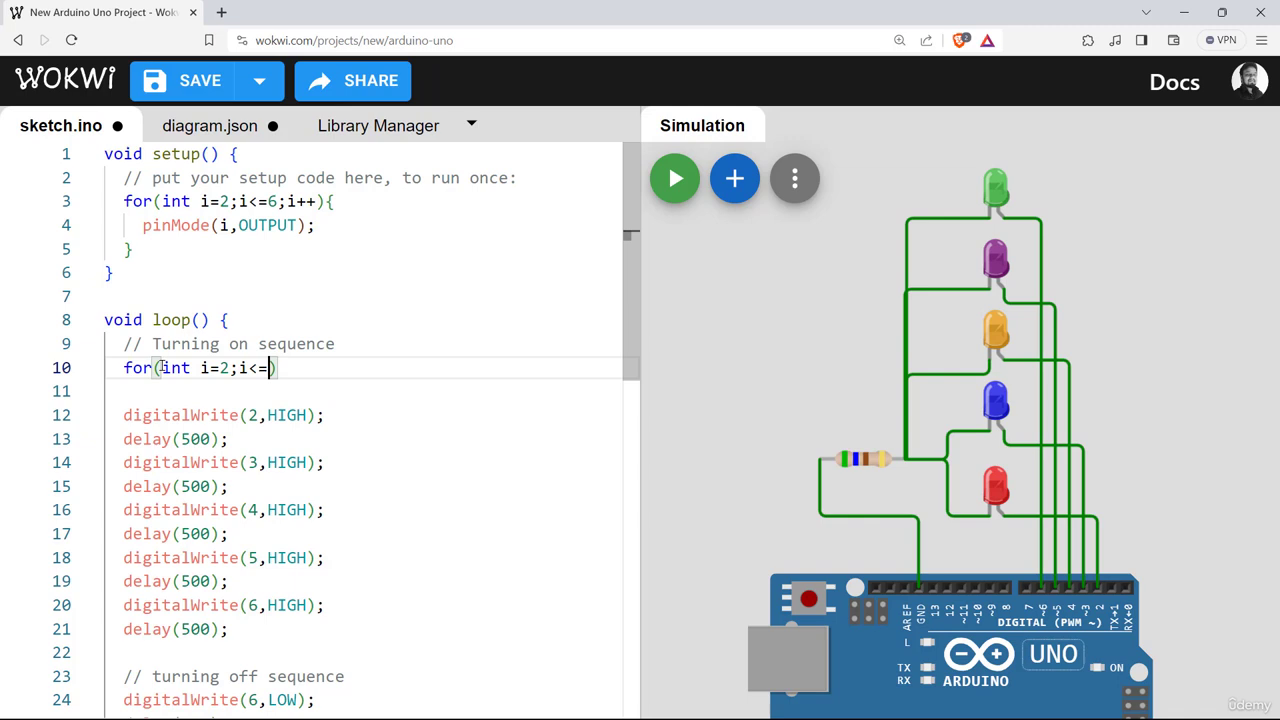
{"action": "type", "text": "6"}
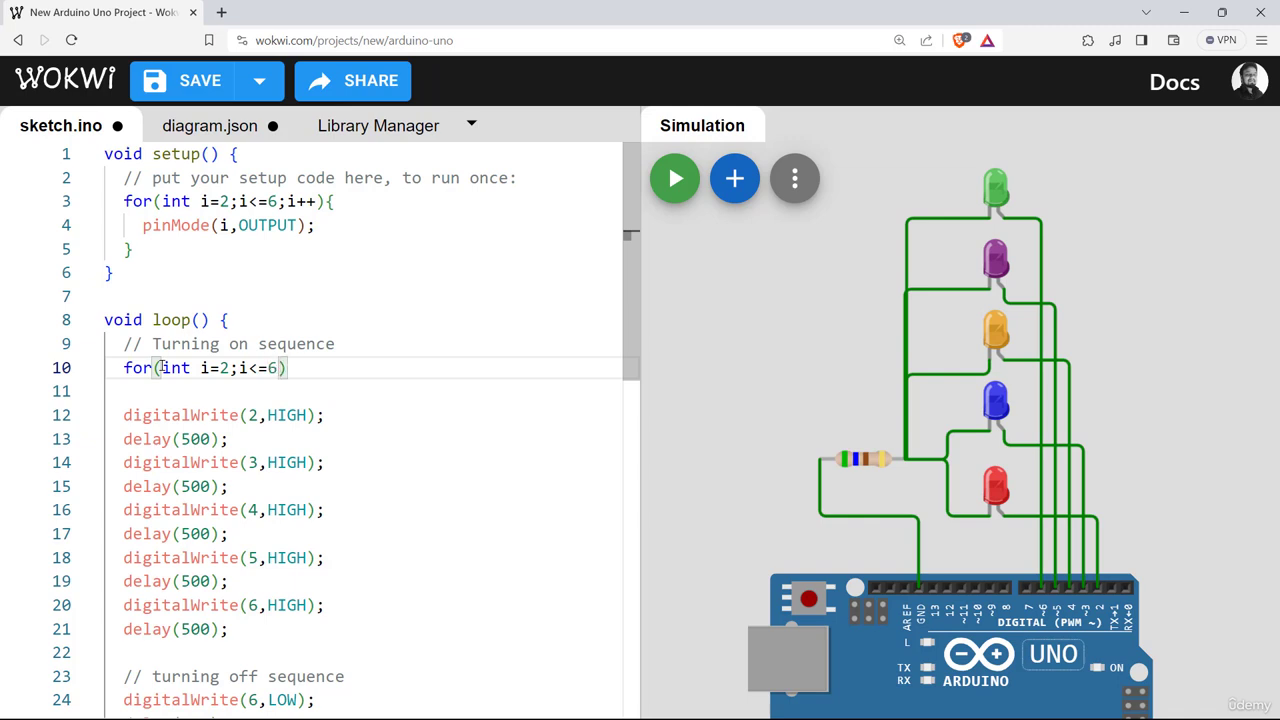
{"action": "type", "text": "i++"}
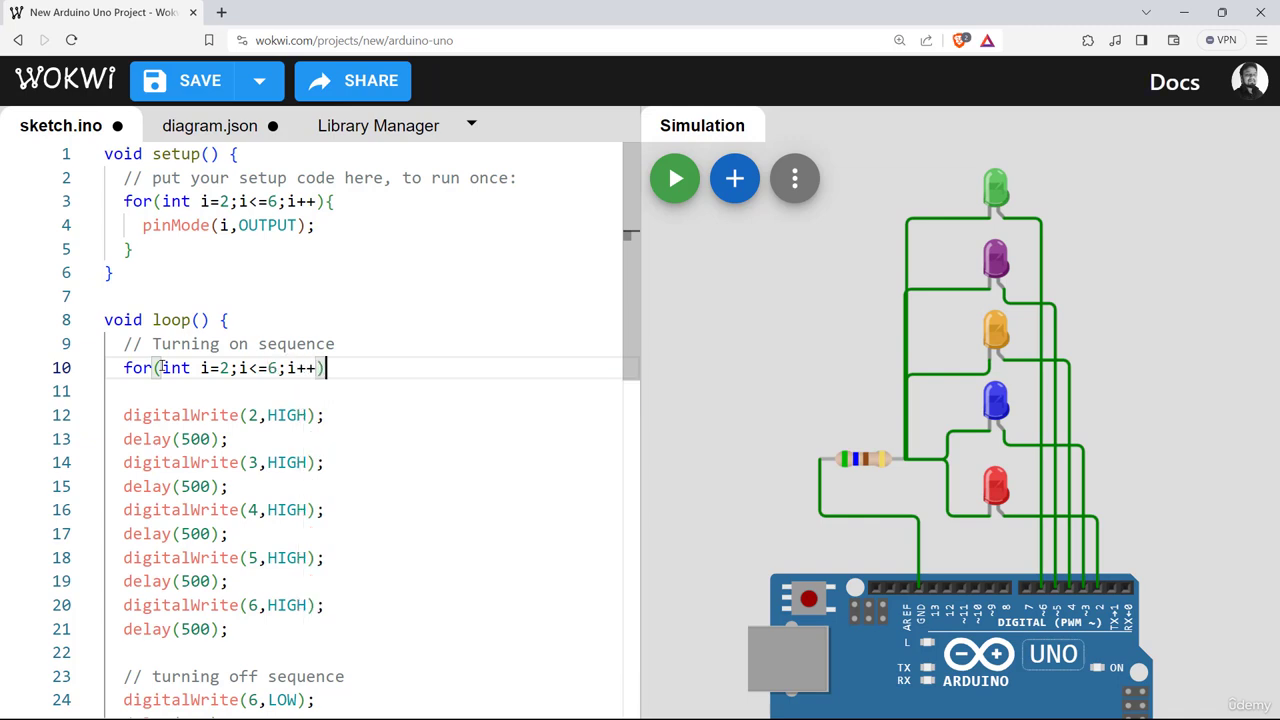
{"action": "type", "text": "{"}
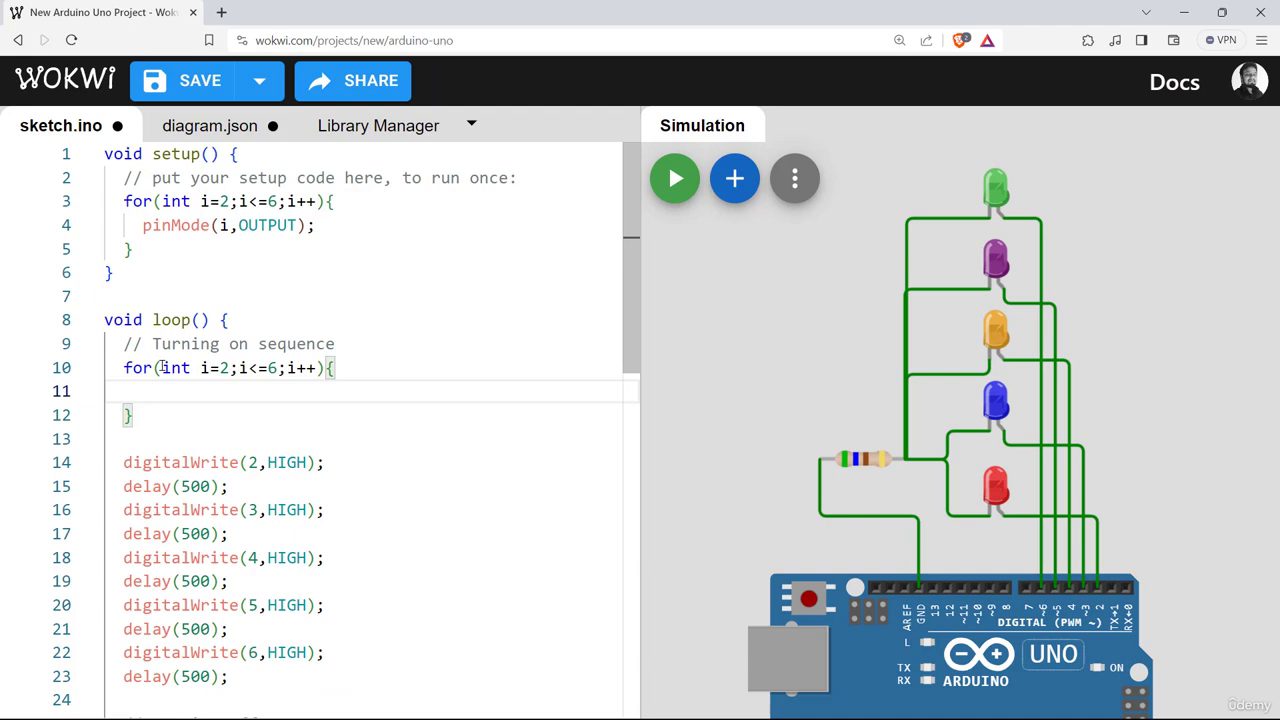
{"action": "type", "text": "digitalWrite(i,HIGH);"}
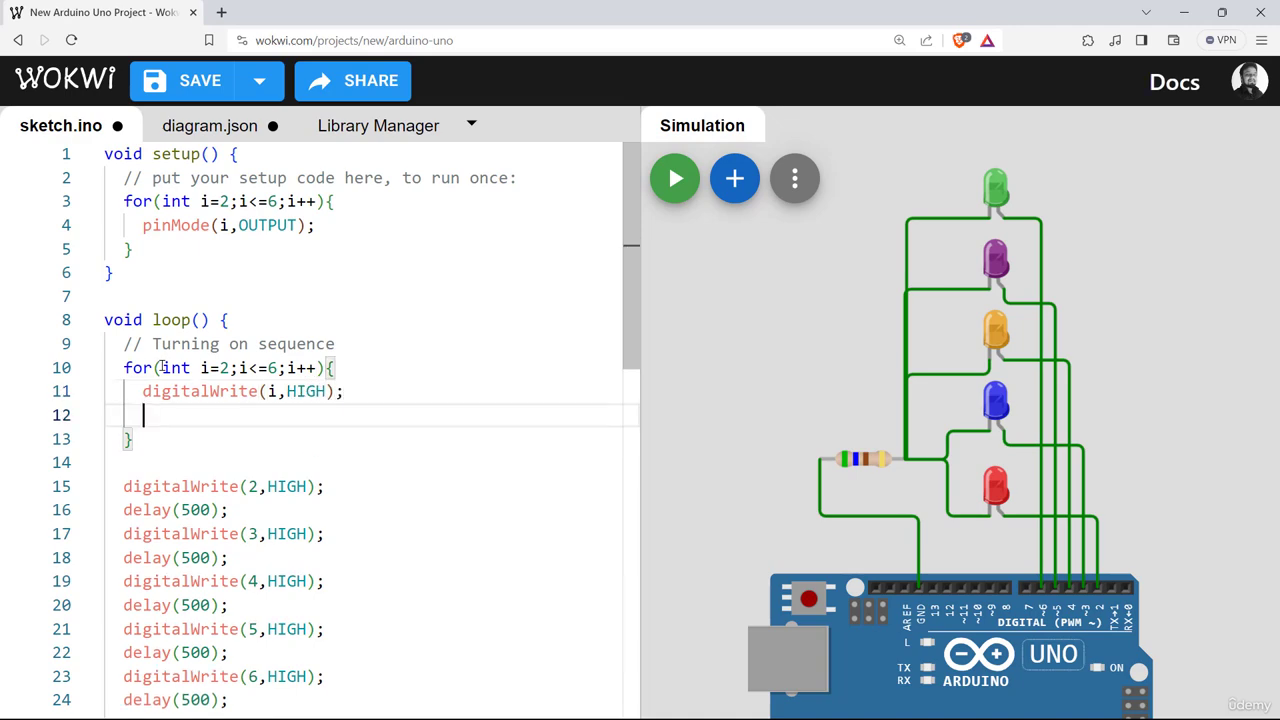
{"action": "type", "text": "delay("}
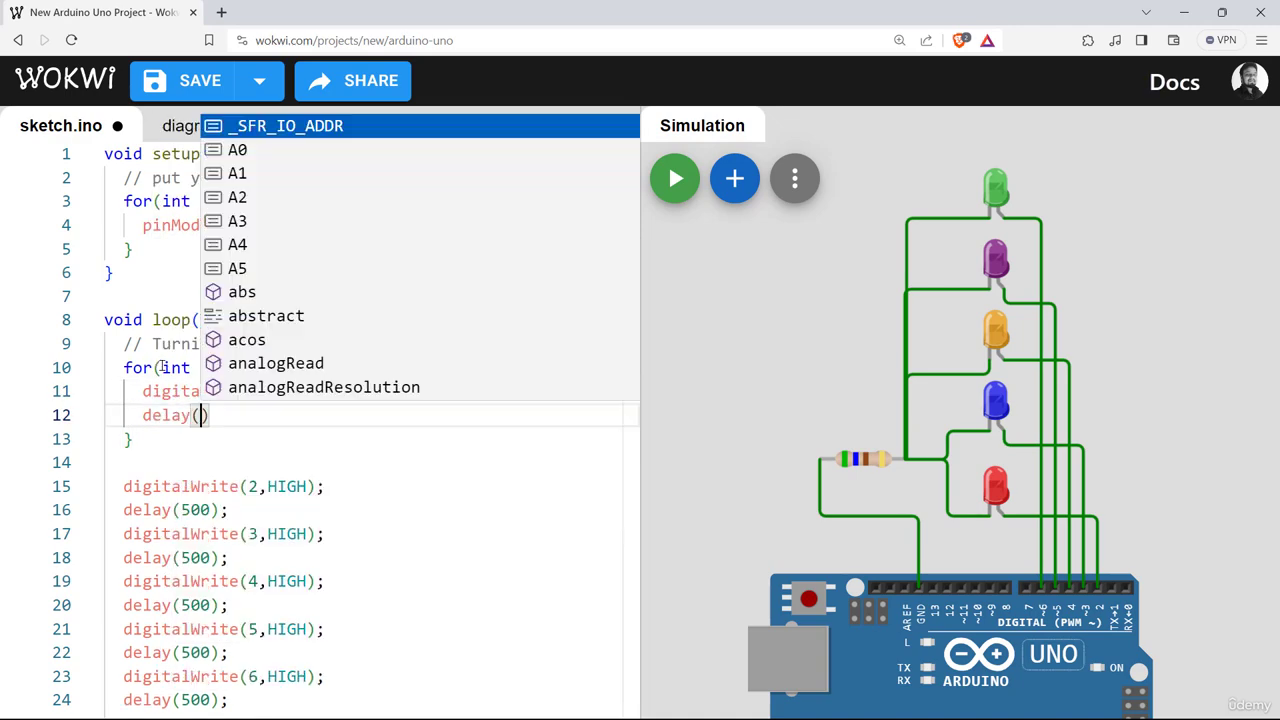
{"action": "type", "text": "500"}
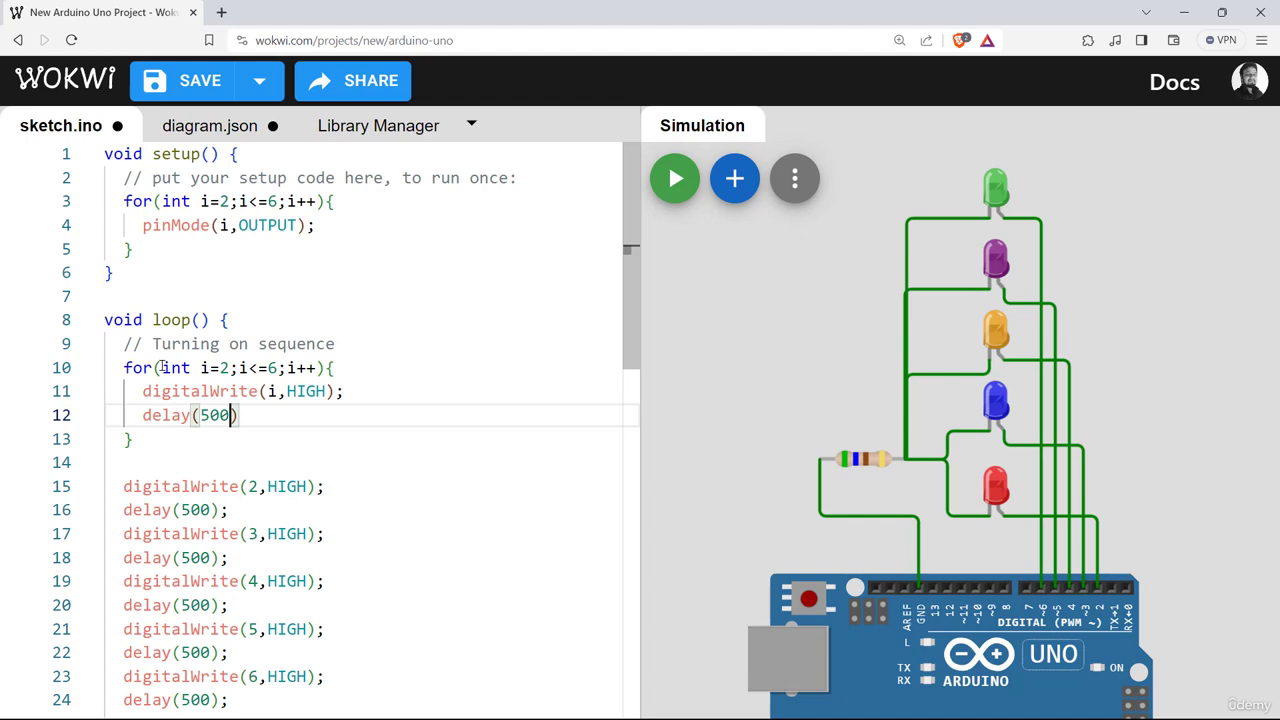
{"action": "type", "text": ");"}
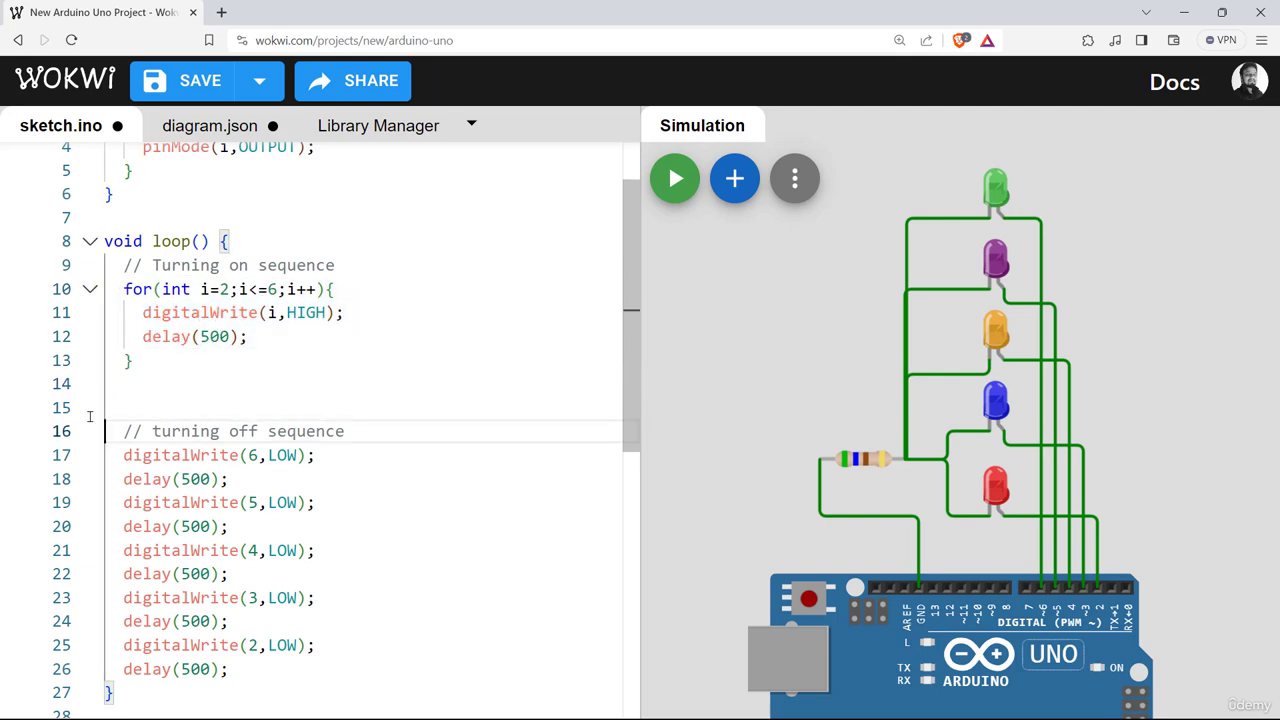
- Turn the turning-off sequence into for(int i=6;i>=2;i--) writing digitalWrite(i,LOW)
{"action": "left_click_drag", "start_coordinate": [122, 456], "coordinate": [228, 668]}
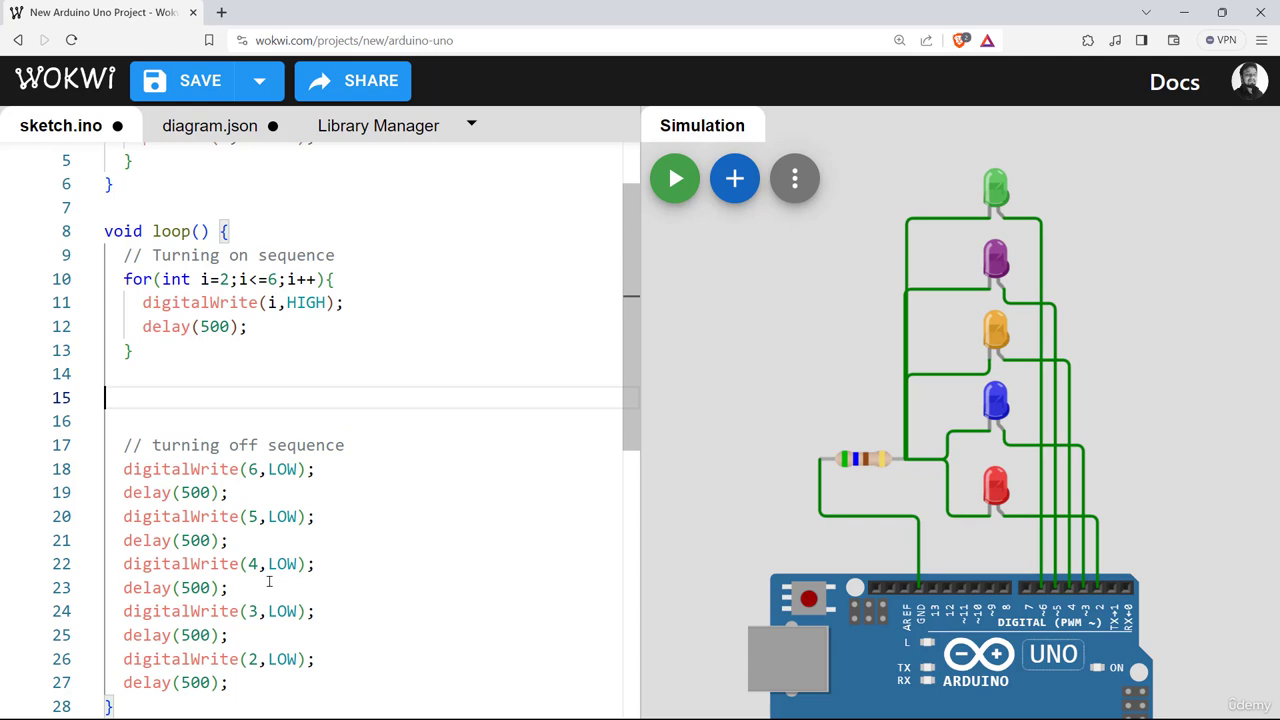
{"action": "left_click_drag", "start_coordinate": [124, 468], "coordinate": [228, 682]}
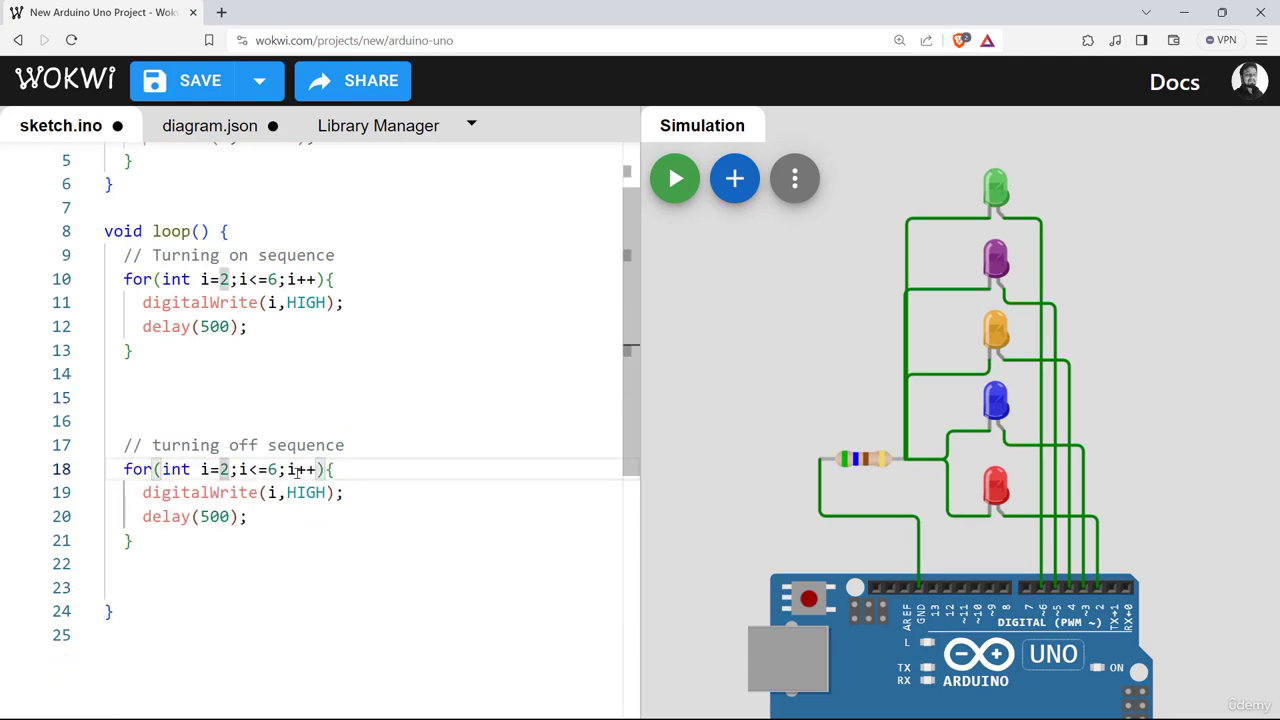
{"action": "type", "text": "6;i>="}
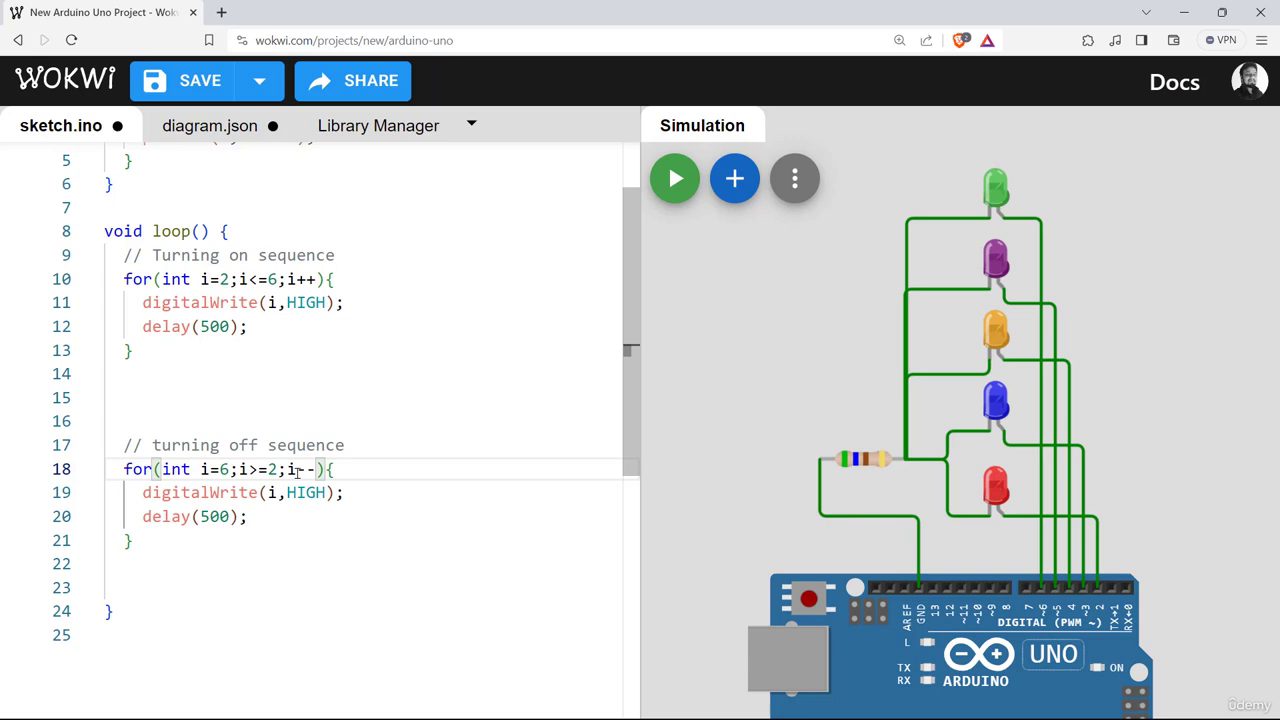
{"action": "type", "text": "LOW"}
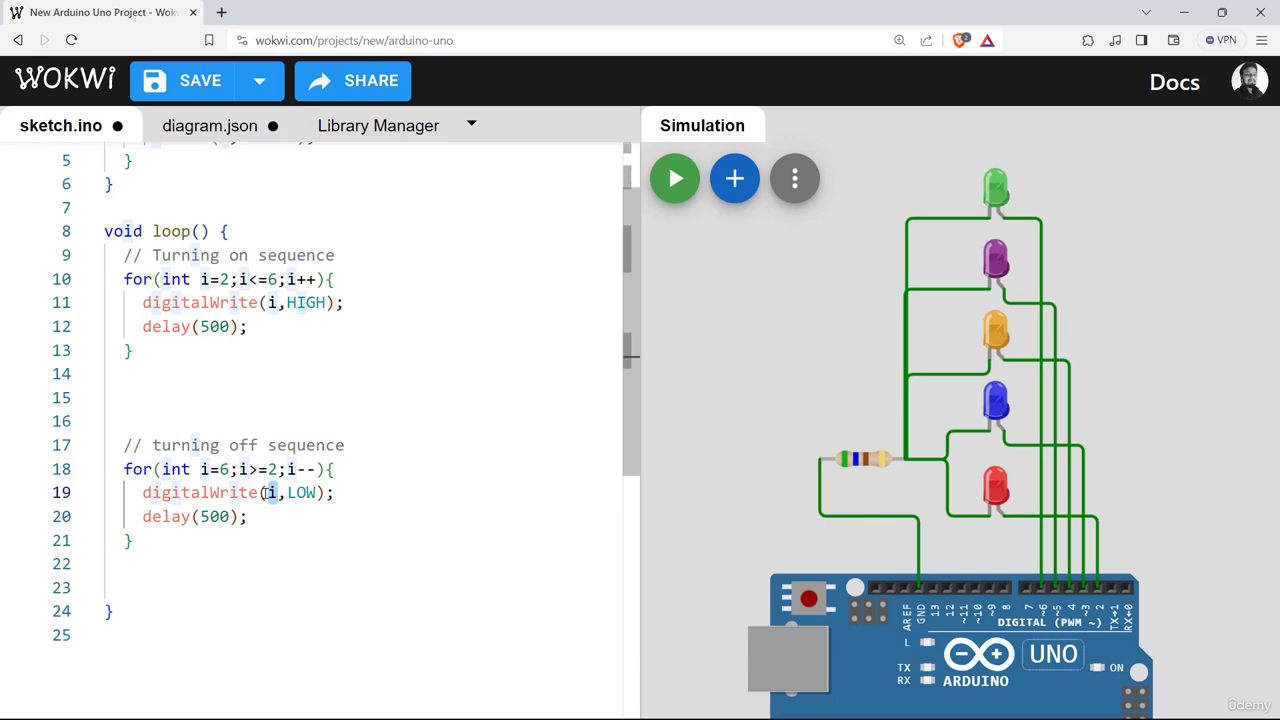
{"action": "left_click", "coordinate": [296, 492]}
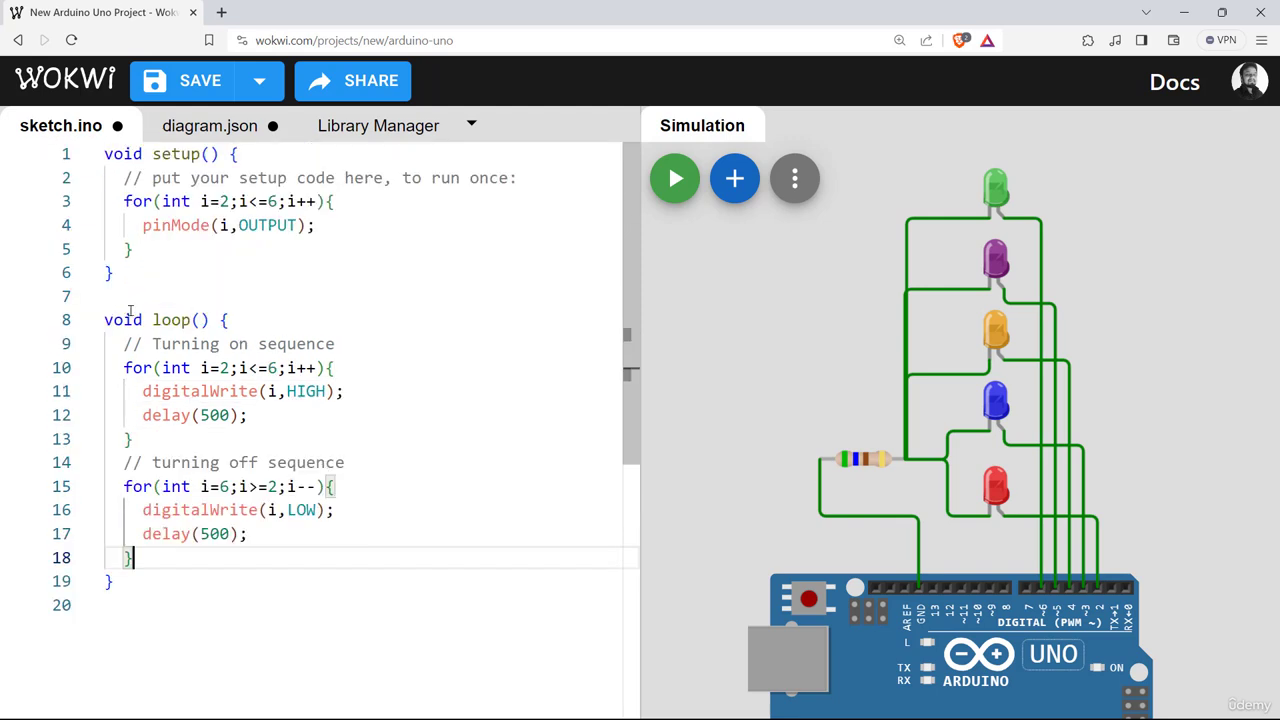
{"action": "mouse_move", "coordinate": [370, 324]}
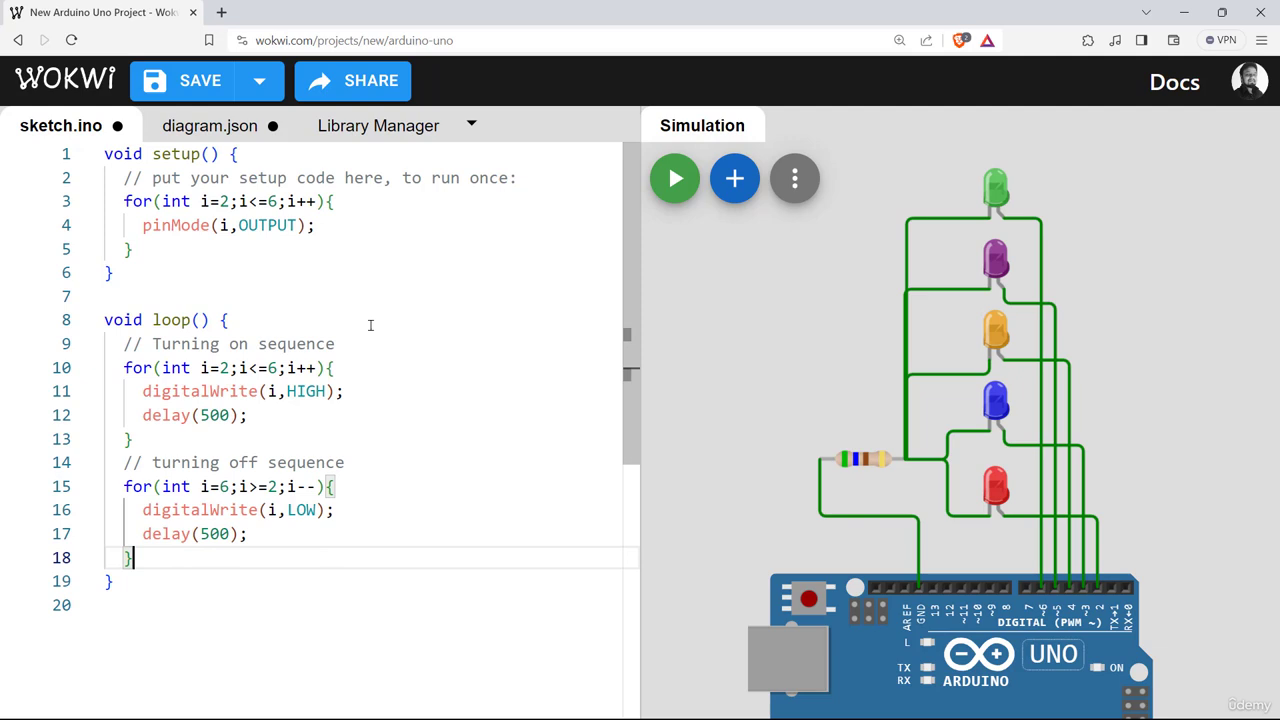
{"action": "mouse_move", "coordinate": [676, 178]}
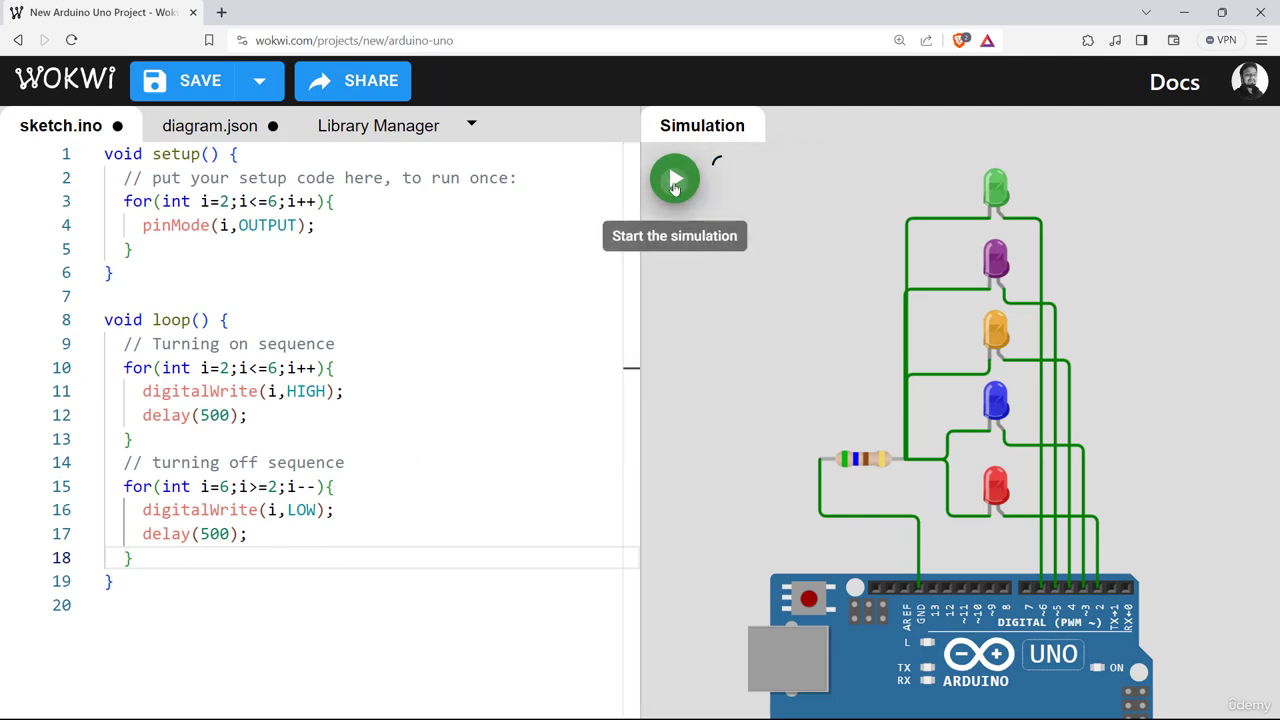
- Start the simulation so the first (red) LED lights
{"action": "left_click", "coordinate": [676, 178]}
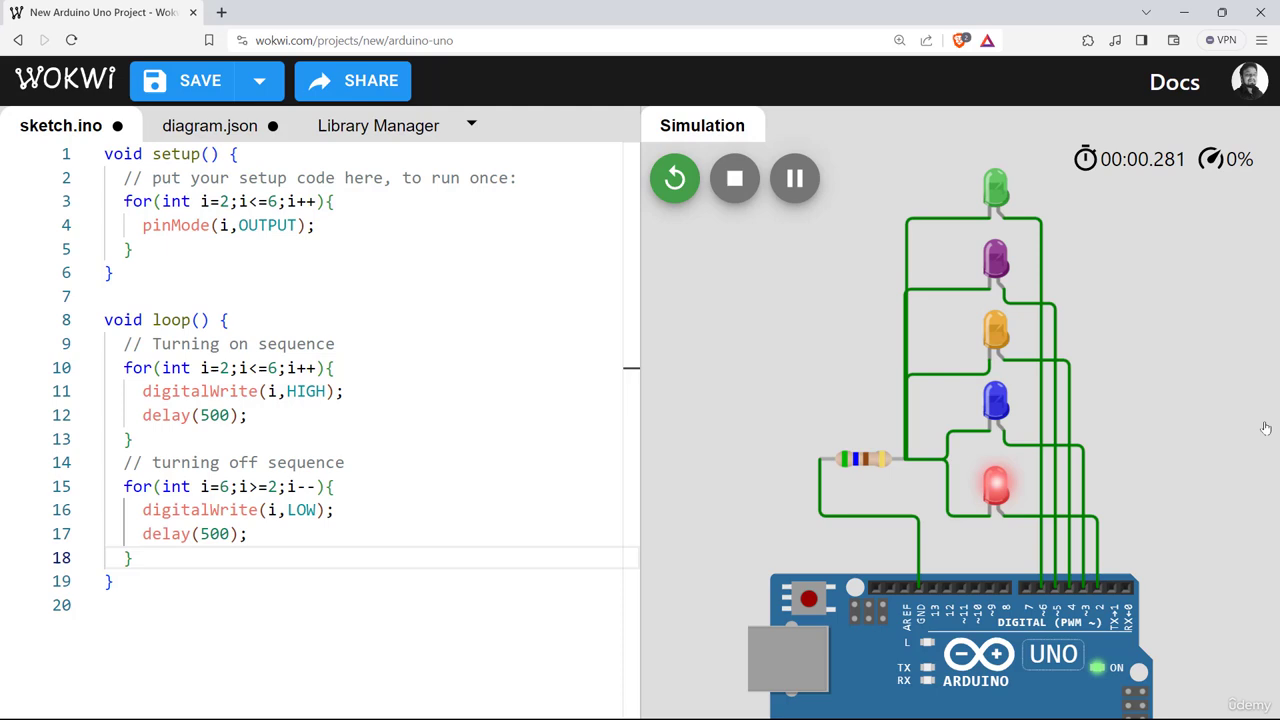